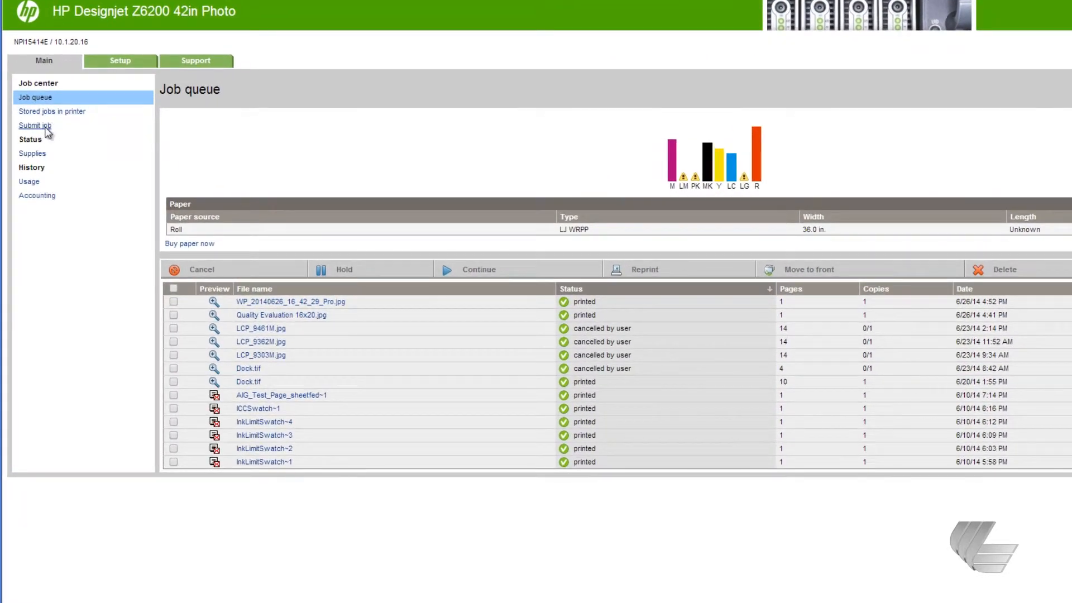
Attach the iStock JPG photo as the file to print on the Submit job page
left_click(34, 125)
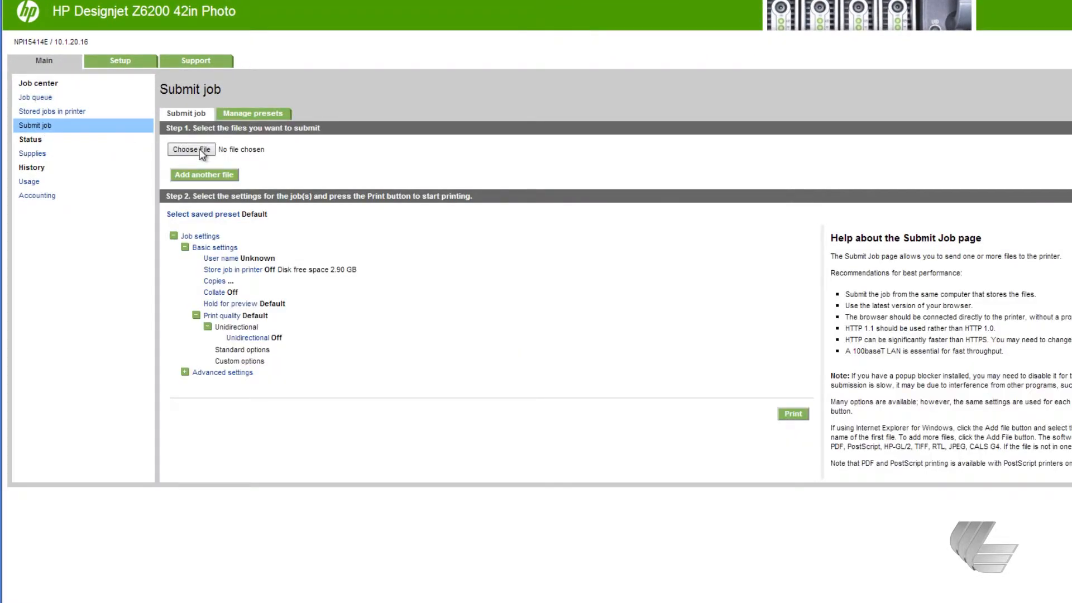
left_click(191, 149)
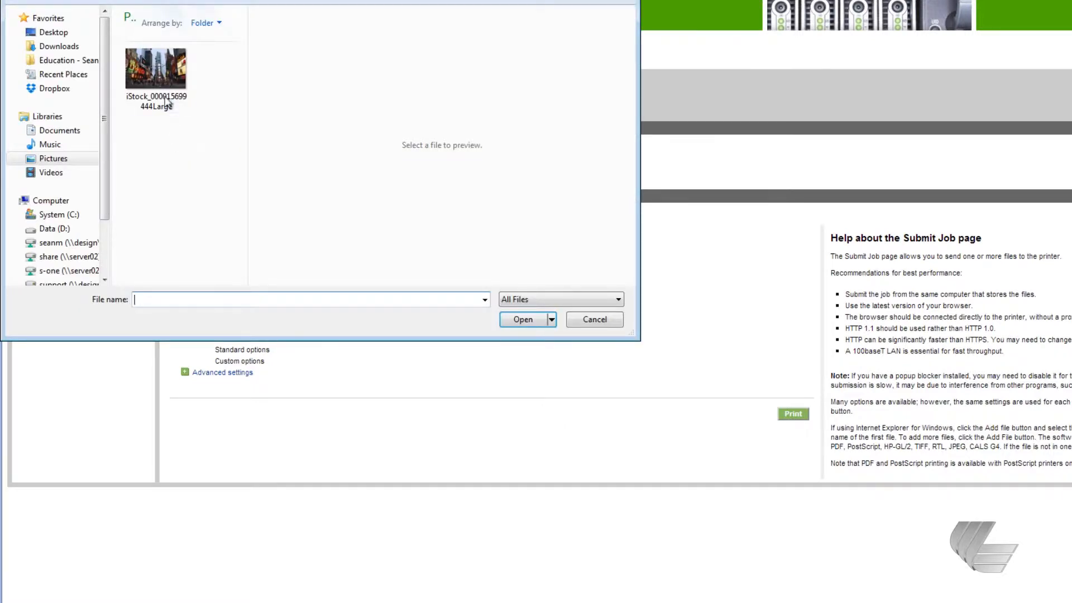
left_click(523, 319)
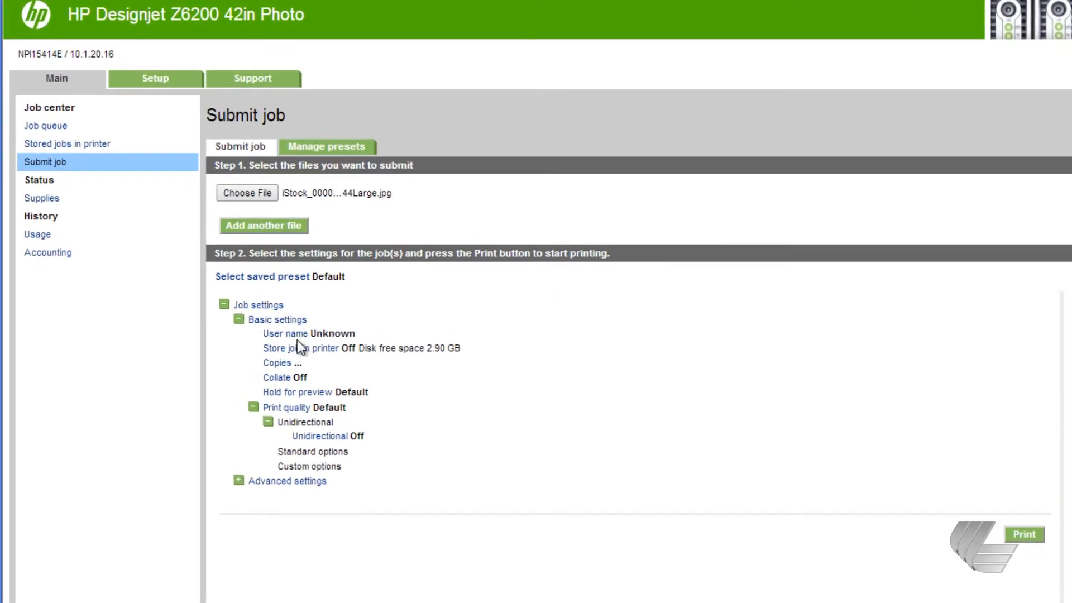
Set Copies to 2 and Hold for preview to Yes under Basic settings
left_click(328, 334)
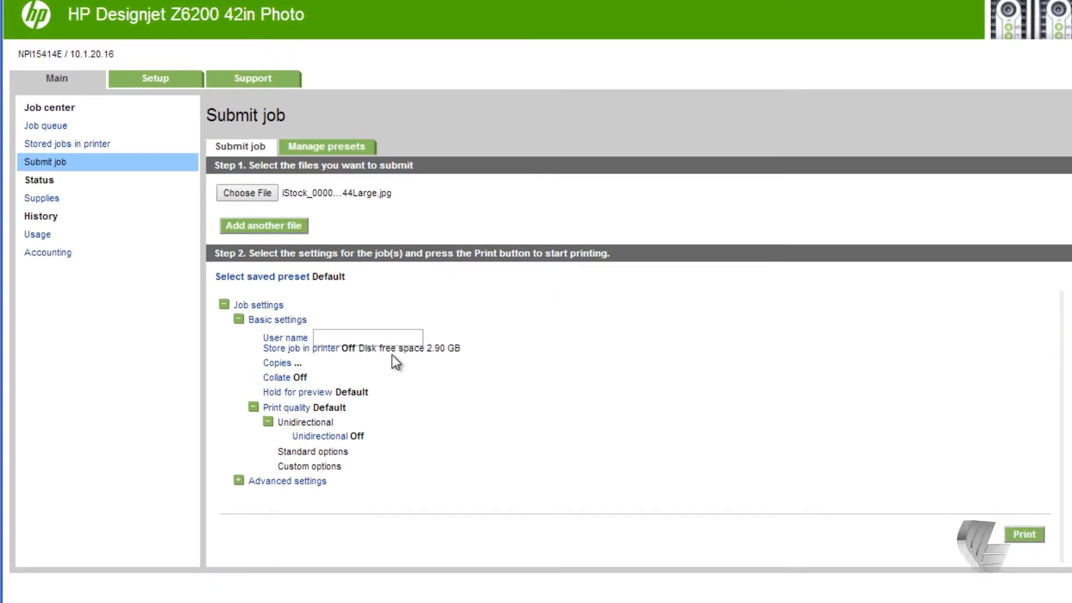
mouse_move(352, 361)
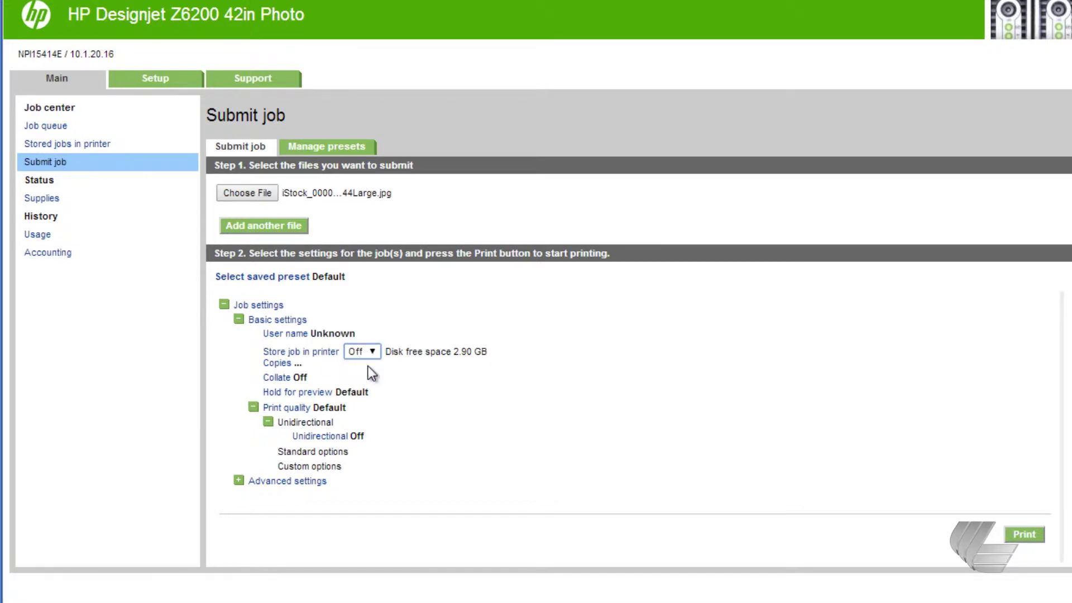
left_click(297, 363)
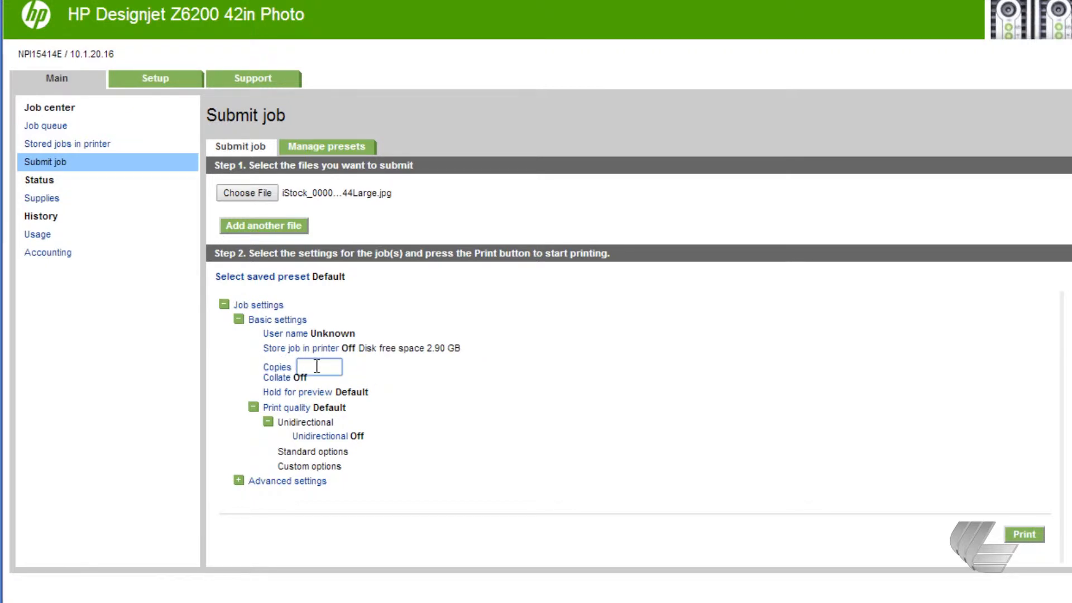
type("2")
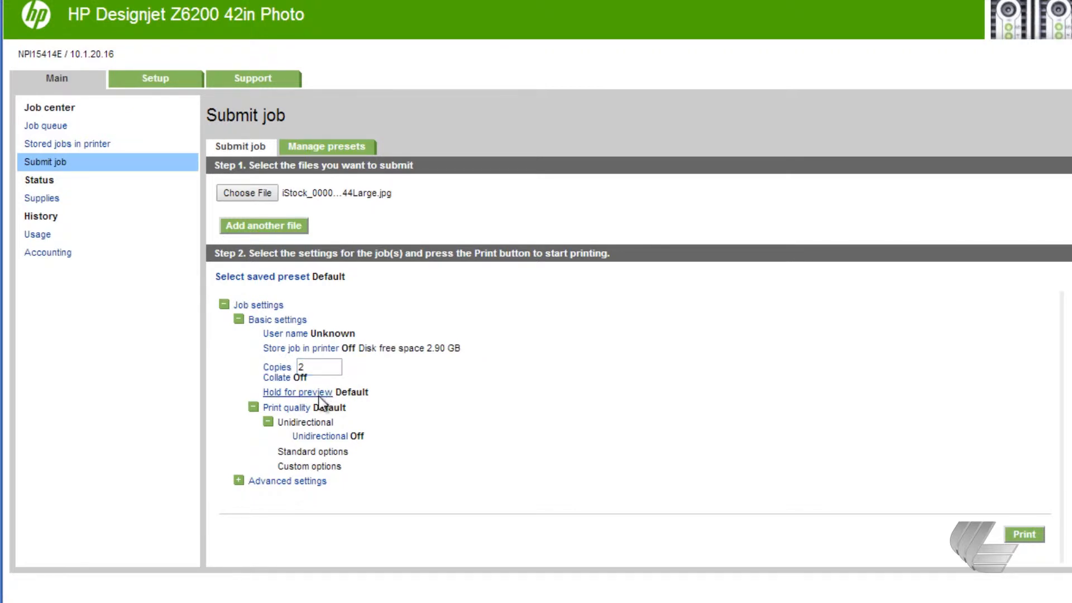
left_click(297, 392)
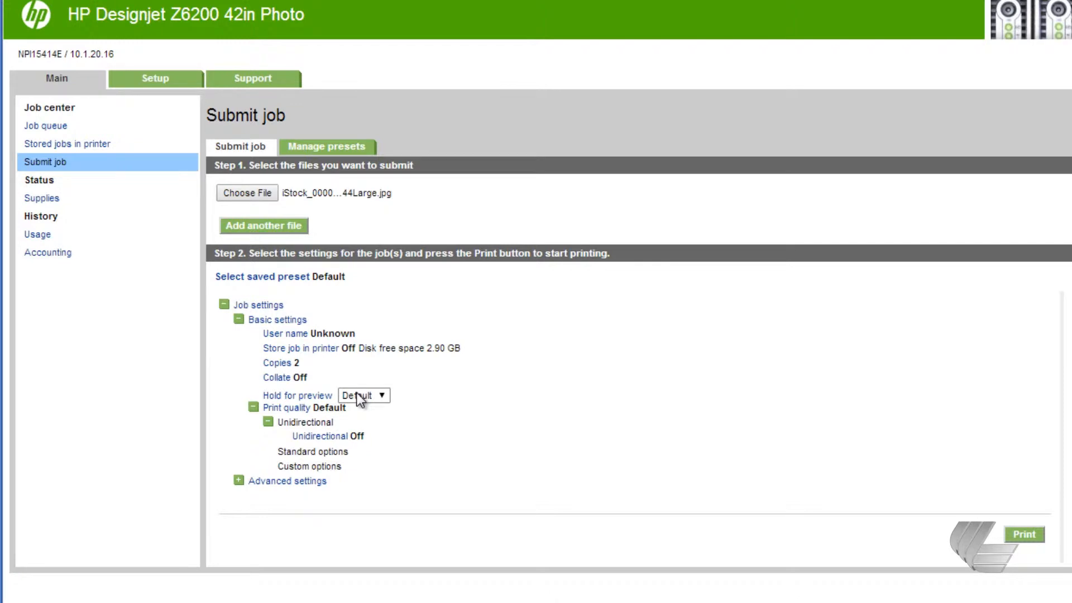
left_click(363, 396)
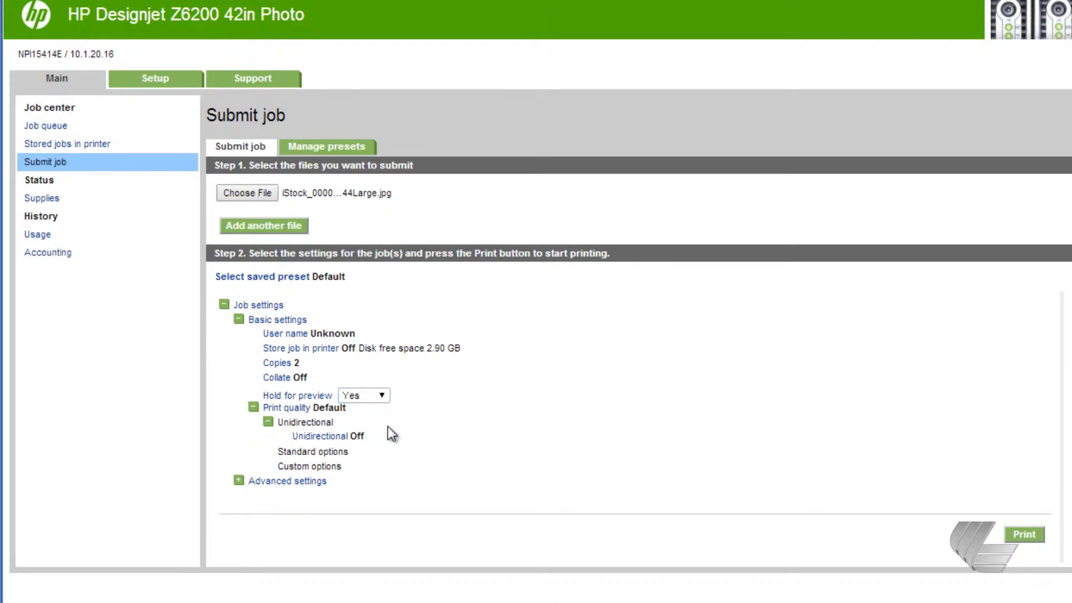
Set Print quality to Custom with Unidirectional On, Quality level Best and Maximum detail On
left_click(332, 411)
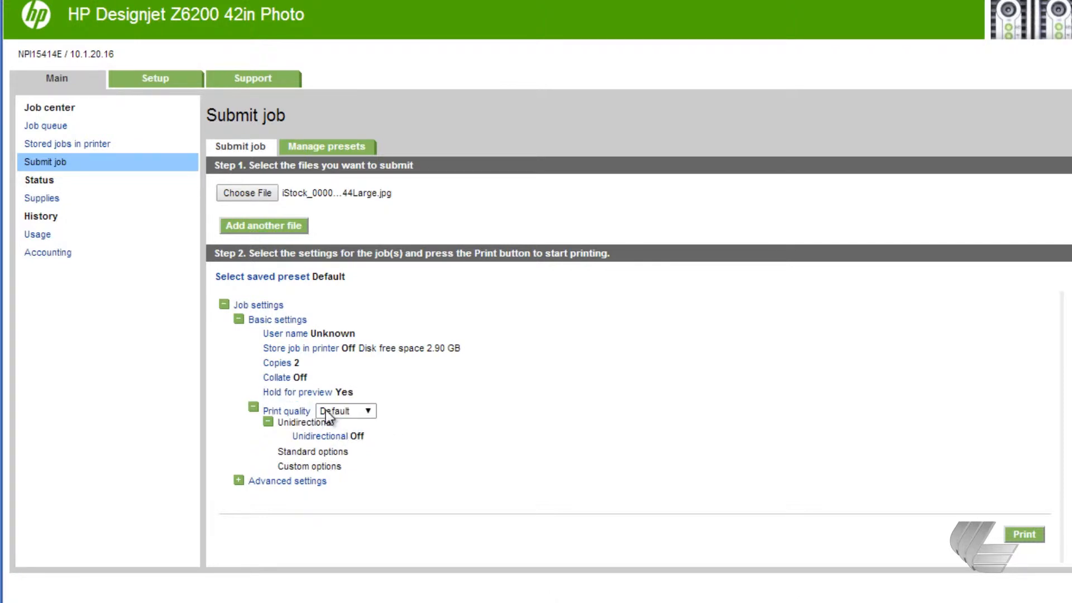
left_click(345, 410)
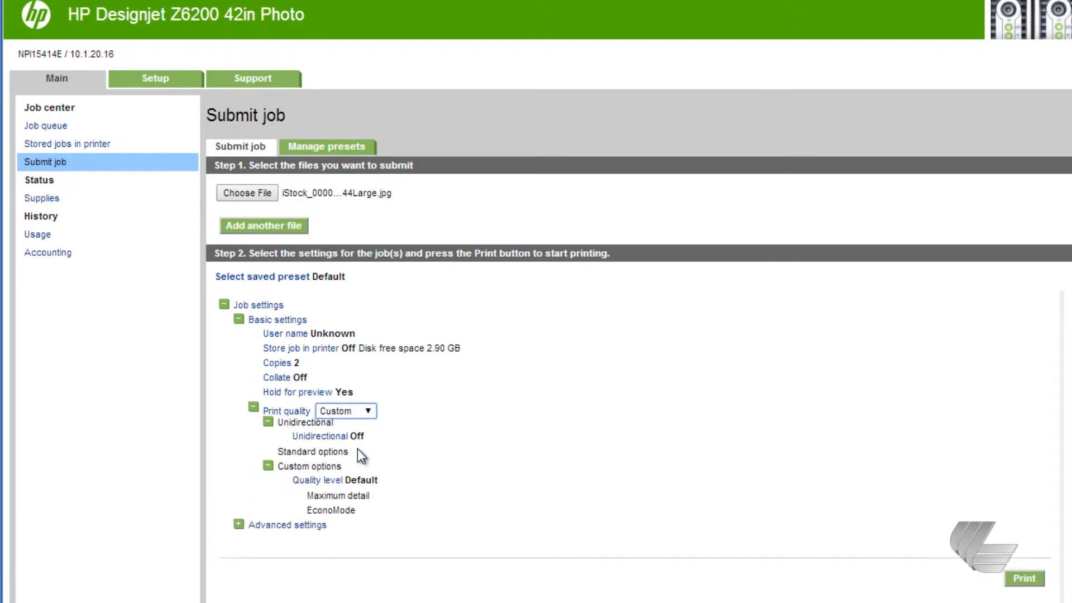
mouse_move(370, 454)
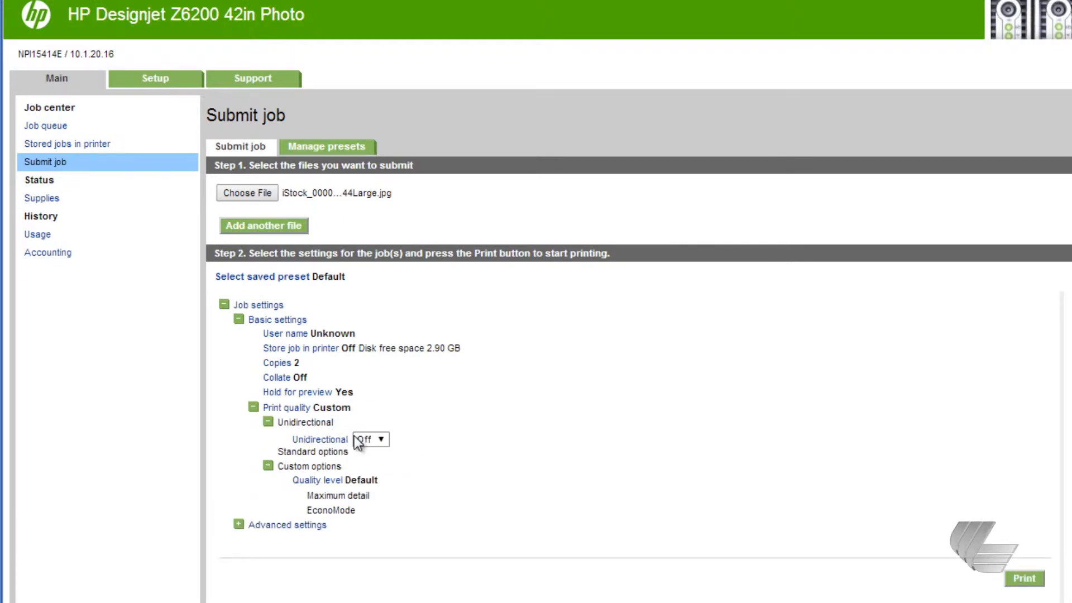
left_click(370, 439)
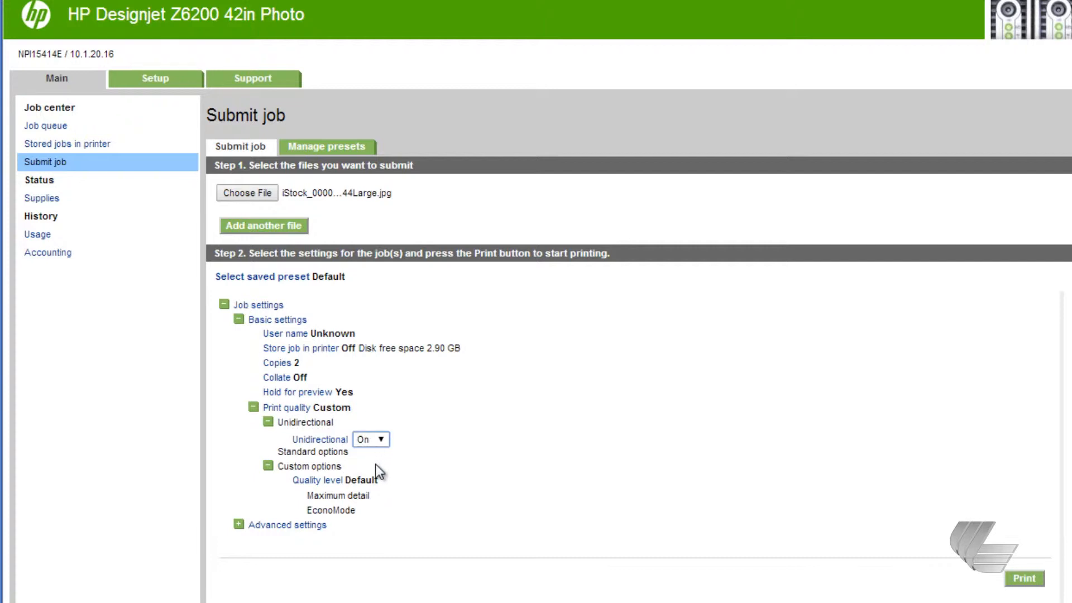
left_click(373, 483)
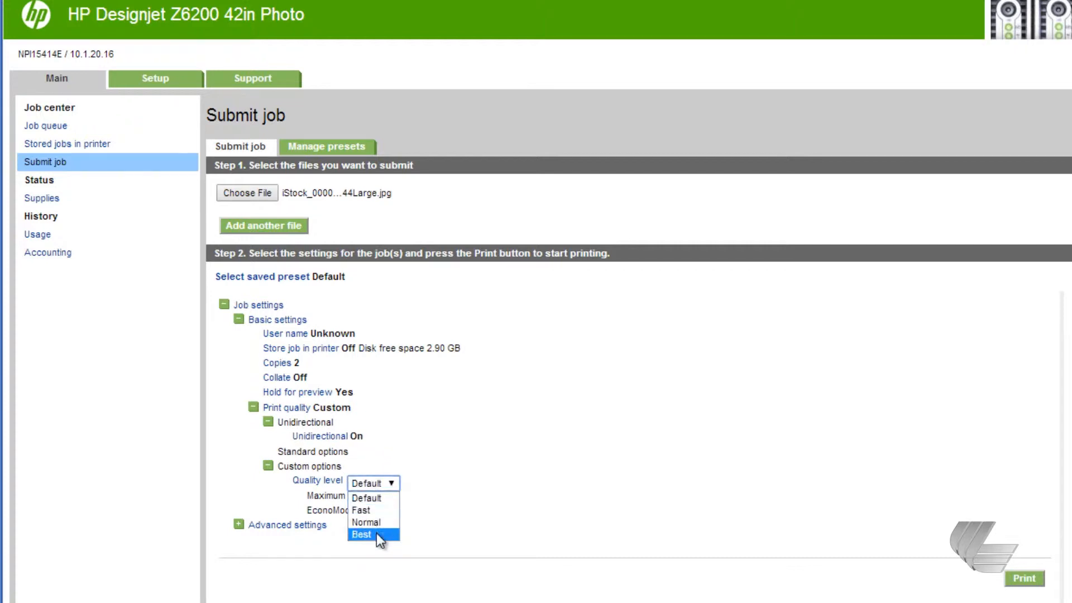
left_click(360, 535)
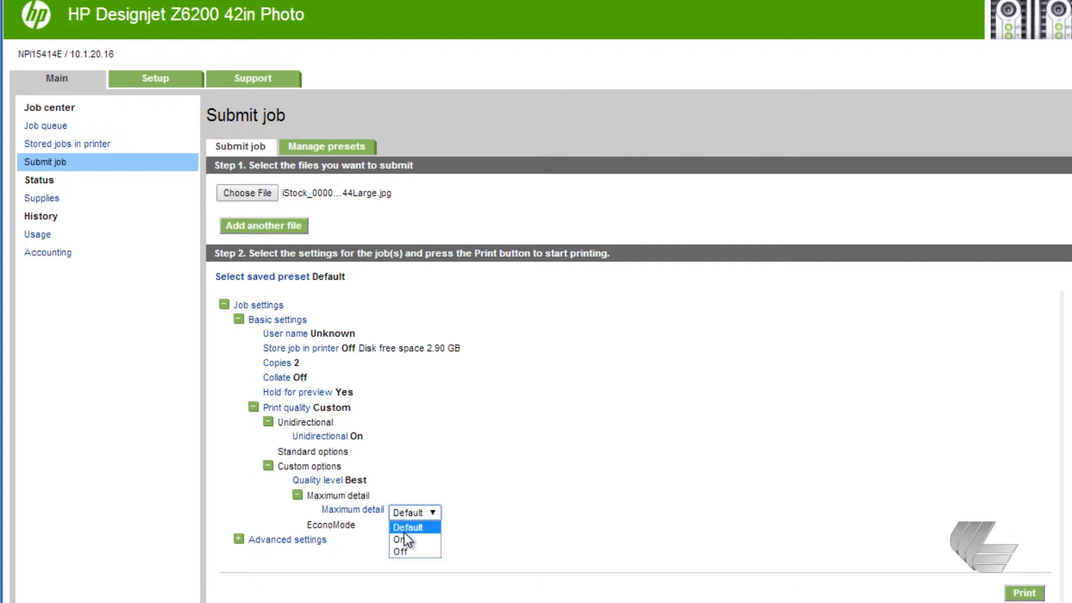
left_click(399, 540)
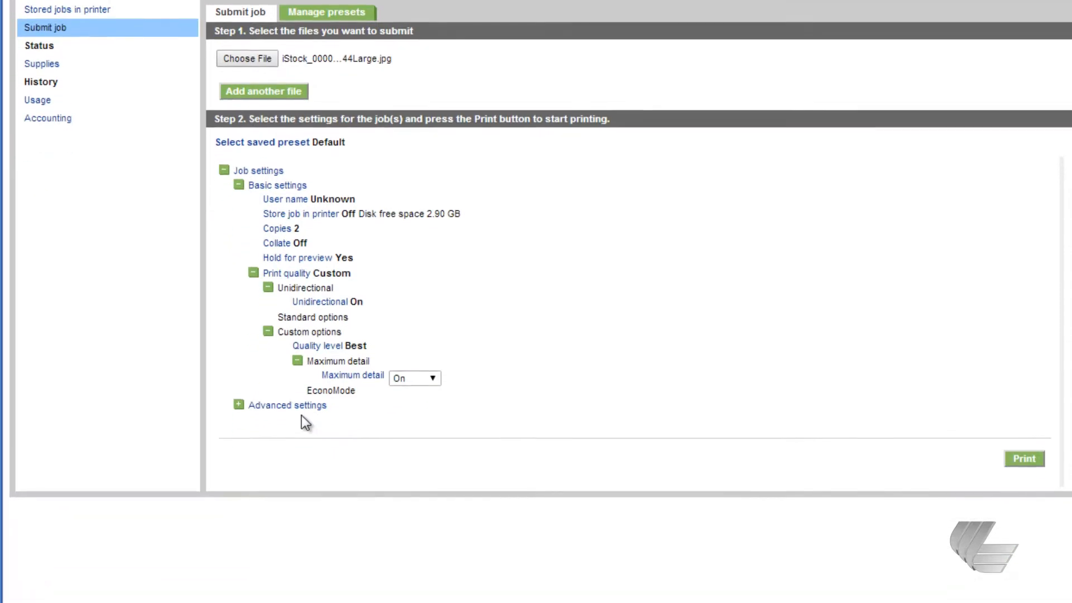
Expand Advanced settings and Paper, leaving Page size at Standard
left_click(239, 404)
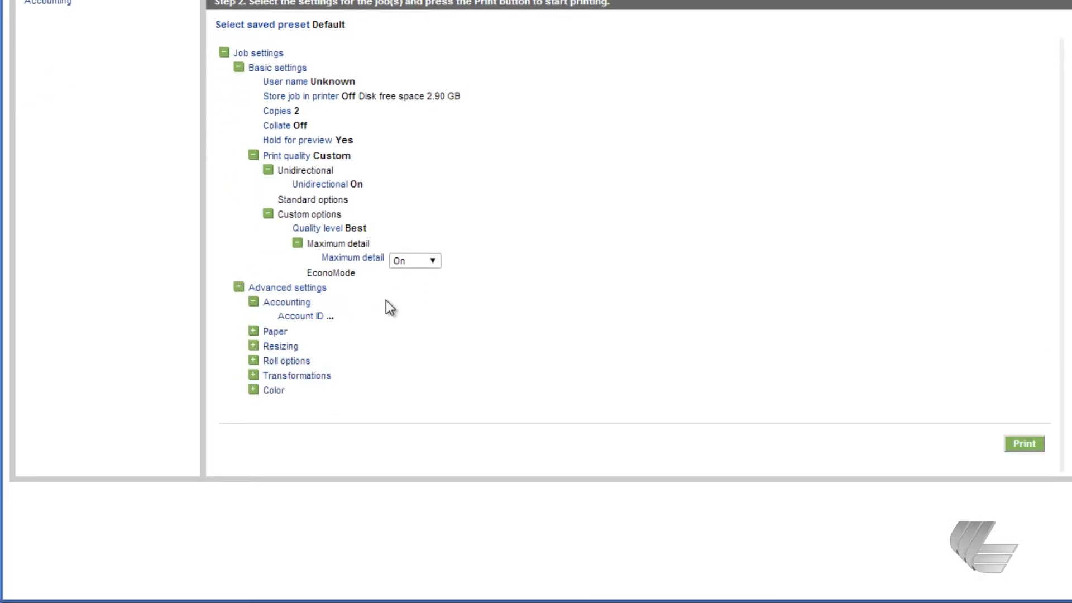
left_click(306, 316)
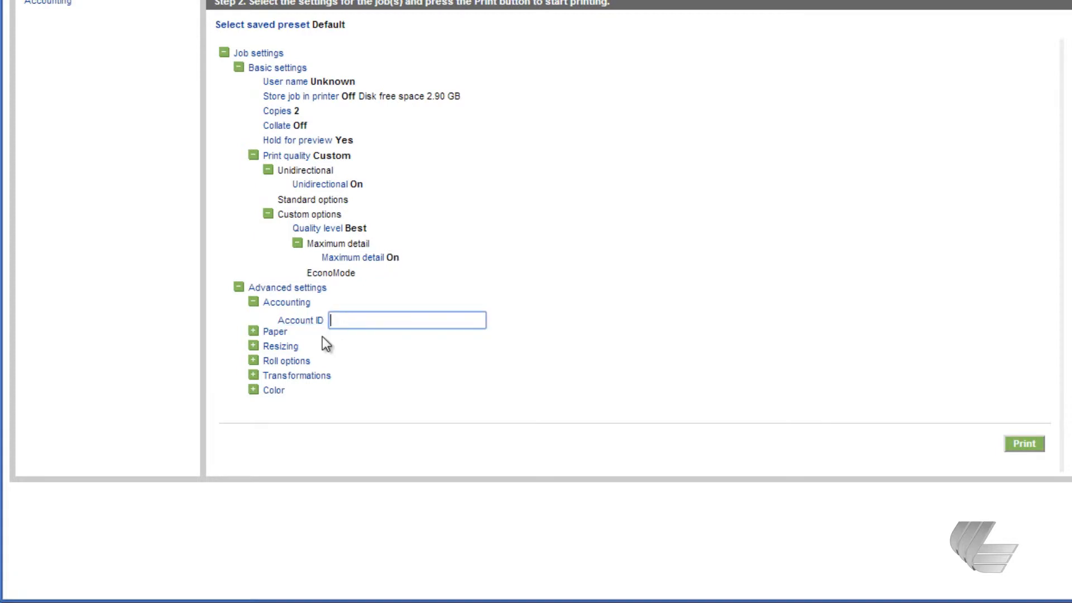
left_click(253, 331)
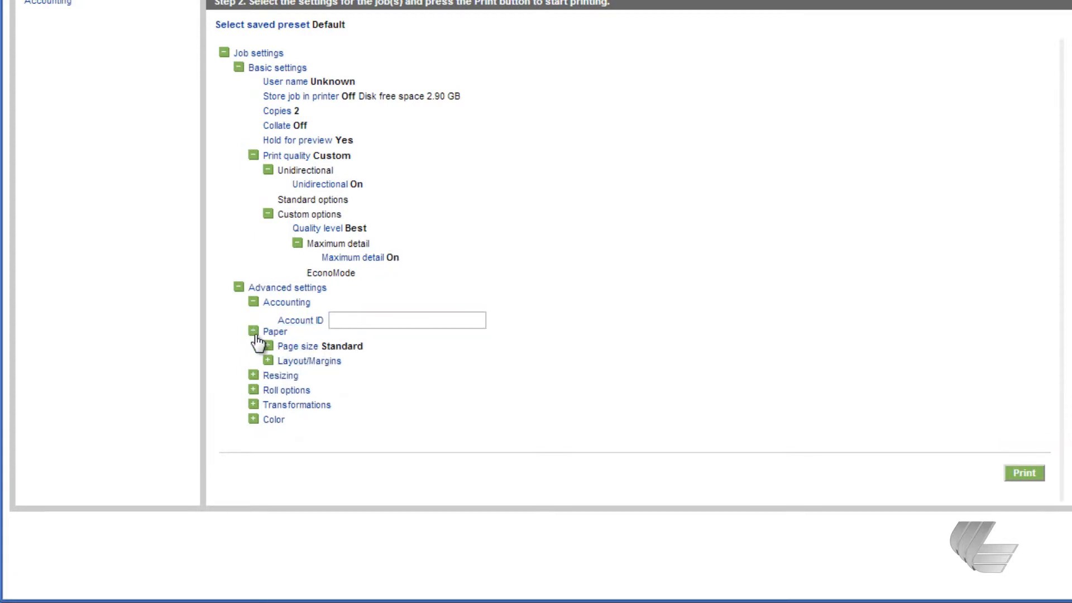
mouse_move(298, 345)
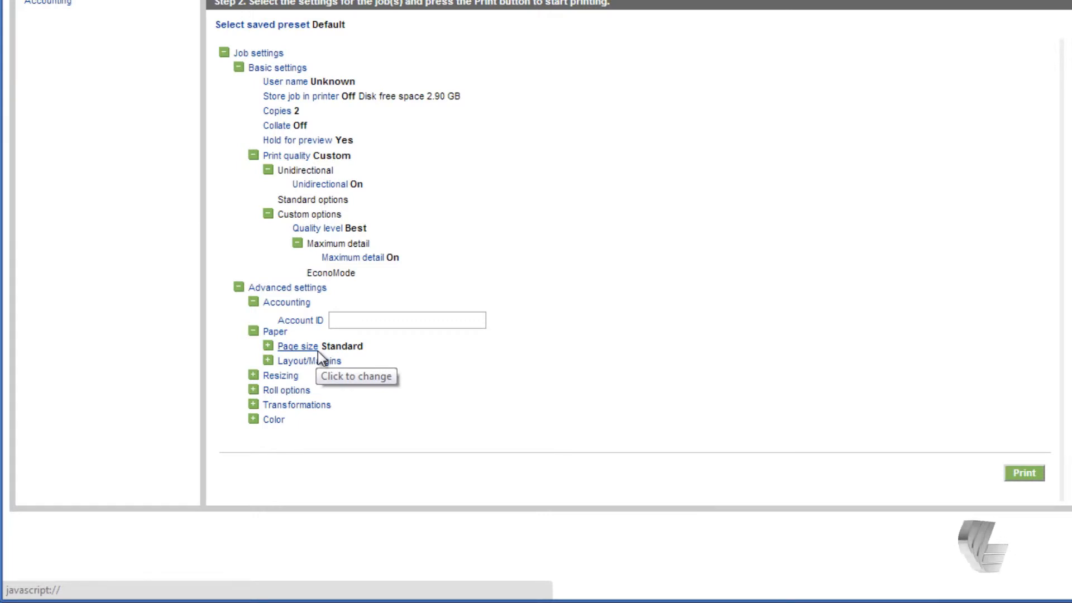
left_click(298, 346)
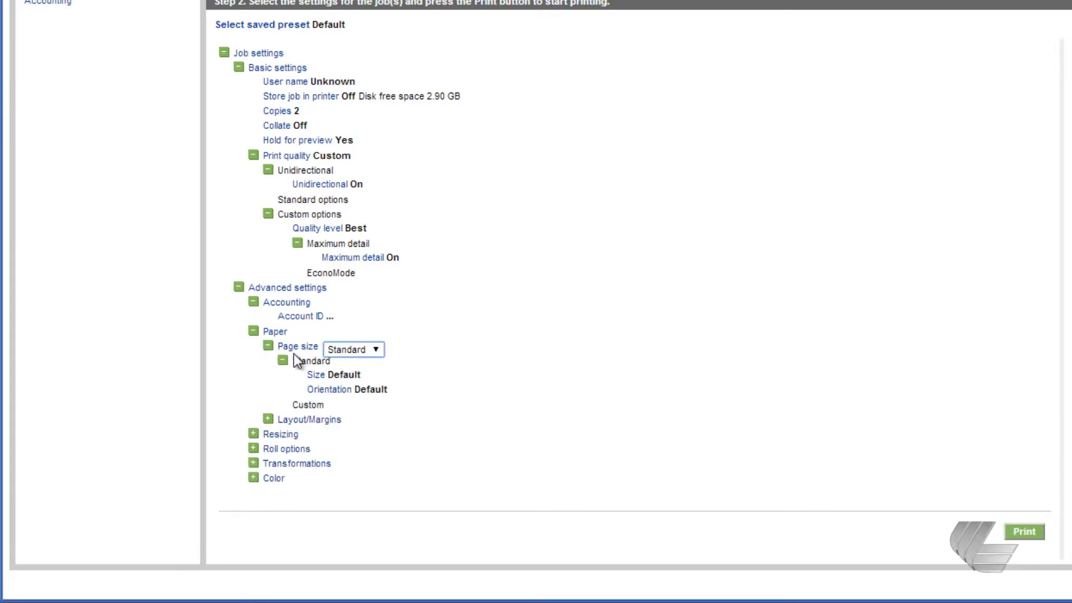
left_click(268, 346)
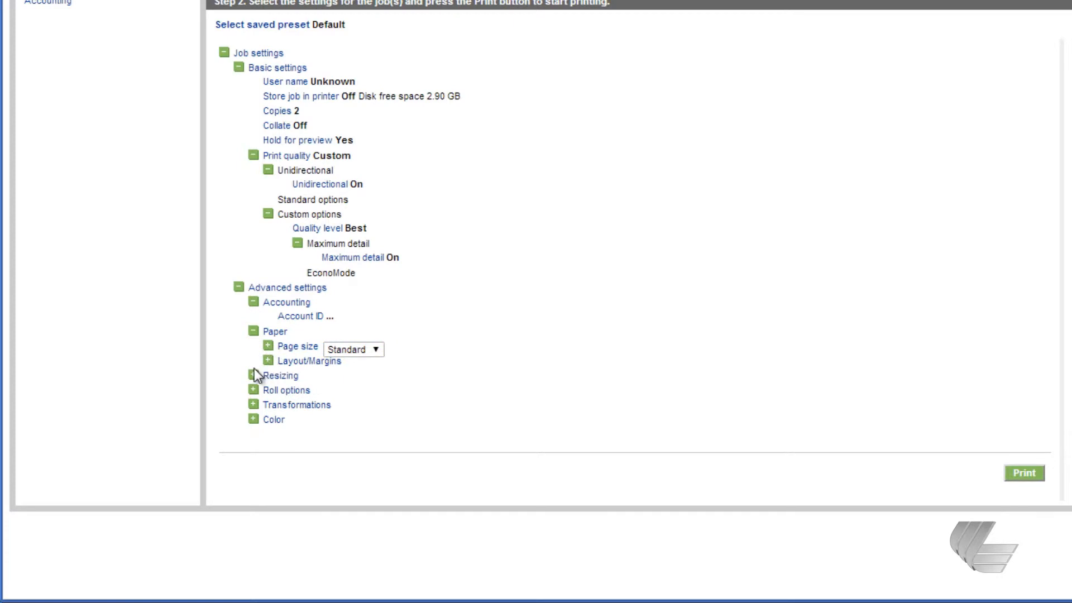
Expand Resizing, keeping Size and Orientation at Default
left_click(253, 375)
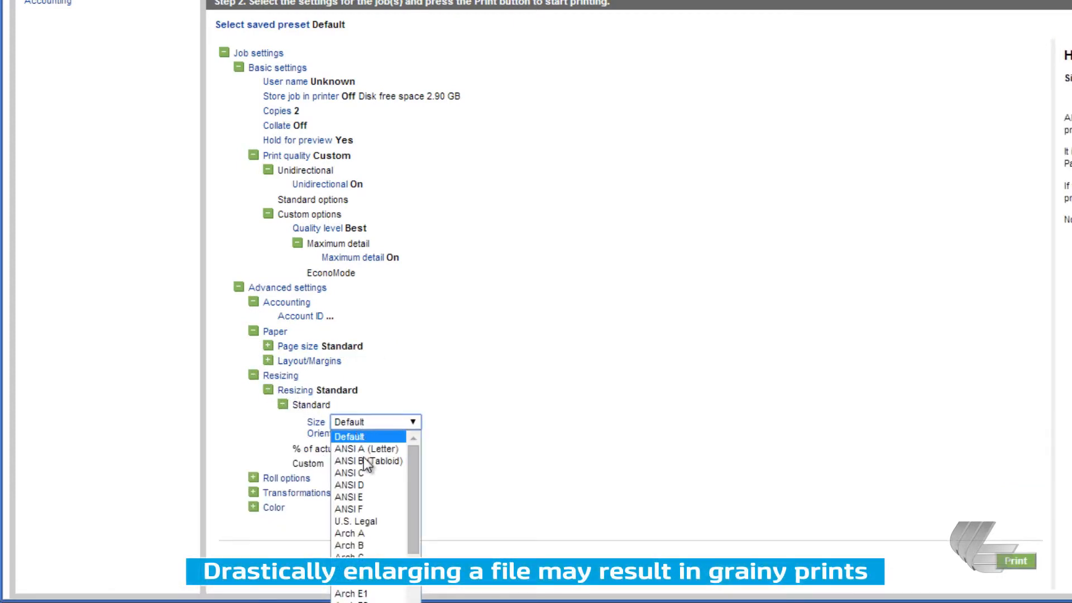
left_click(350, 436)
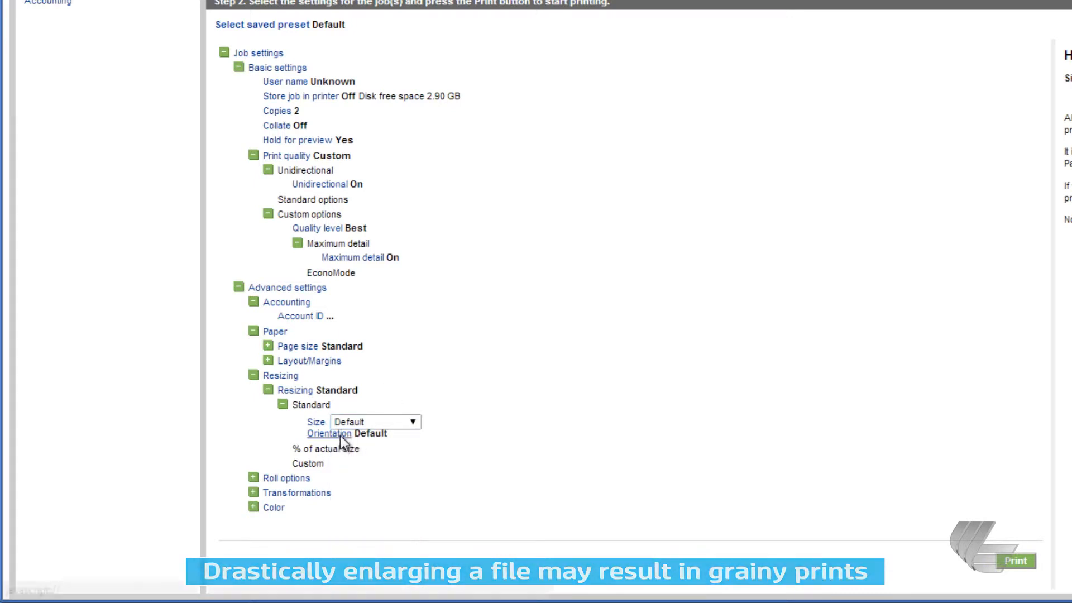
left_click(328, 433)
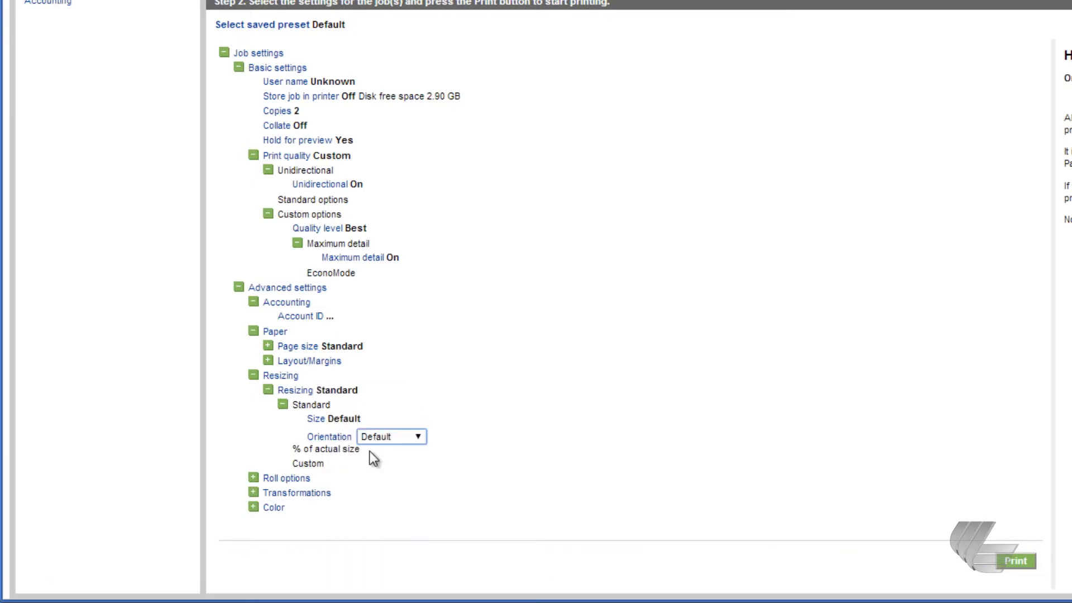
Under Roll options keep Automatic cutter at Default and set Remove top/bottom blank areas to Yes
left_click(253, 477)
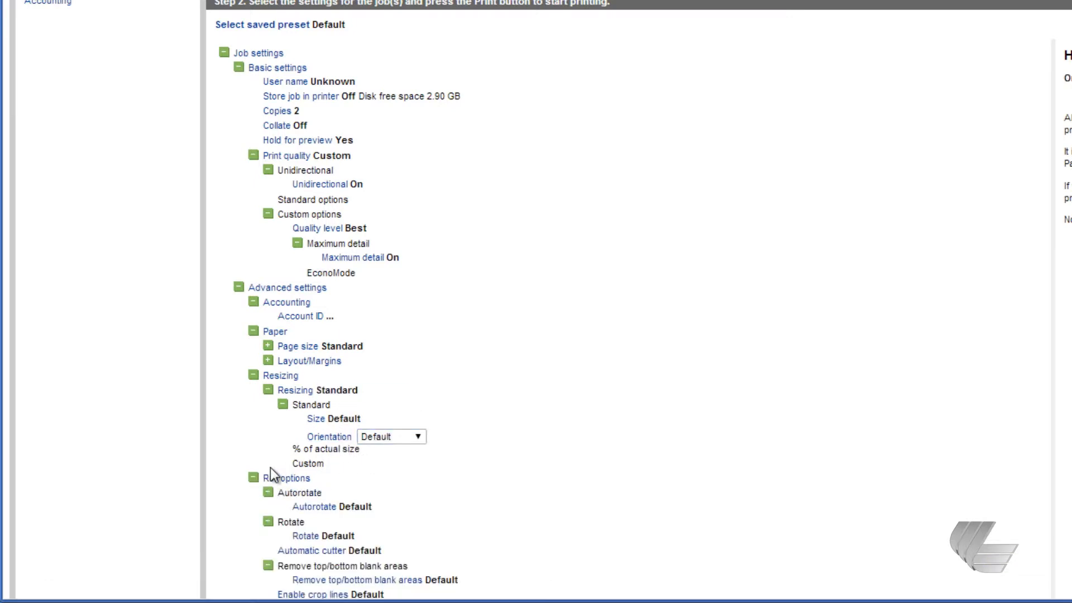
scroll("down", 3)
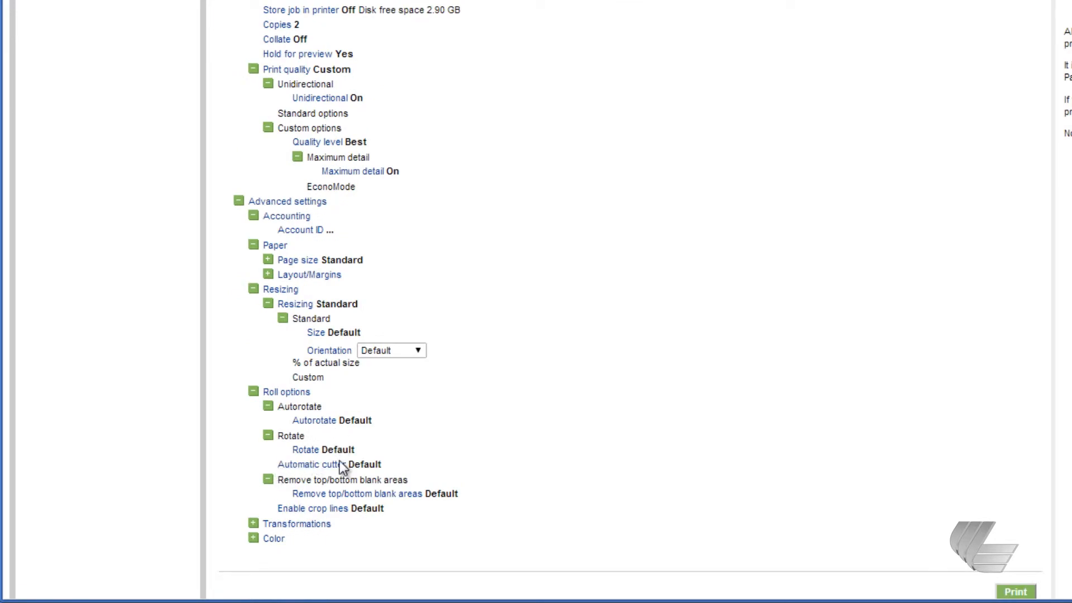
left_click(376, 468)
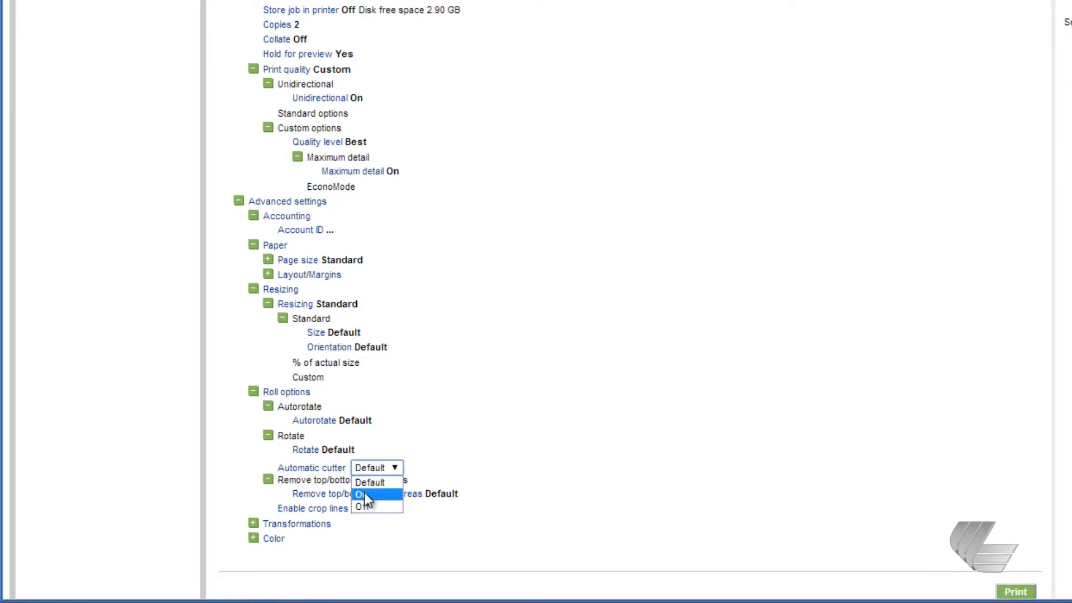
left_click(370, 483)
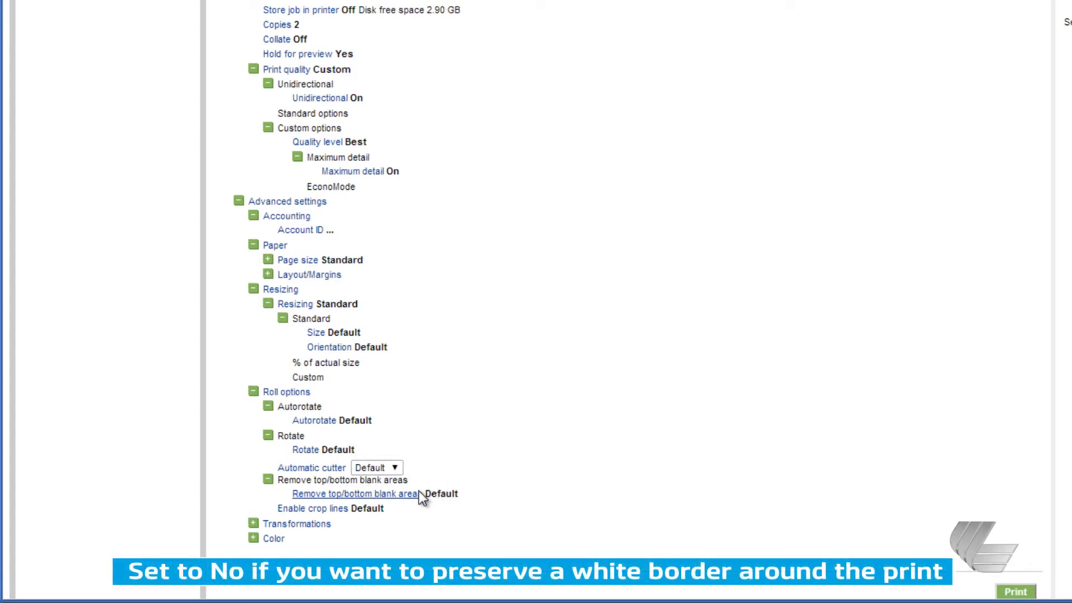
left_click(357, 494)
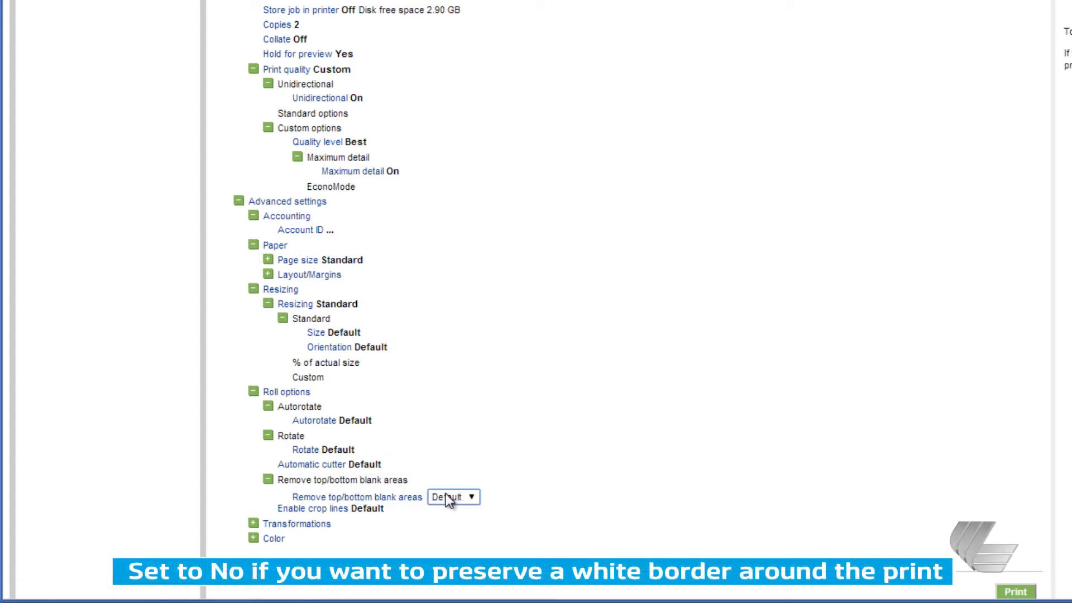
left_click(453, 497)
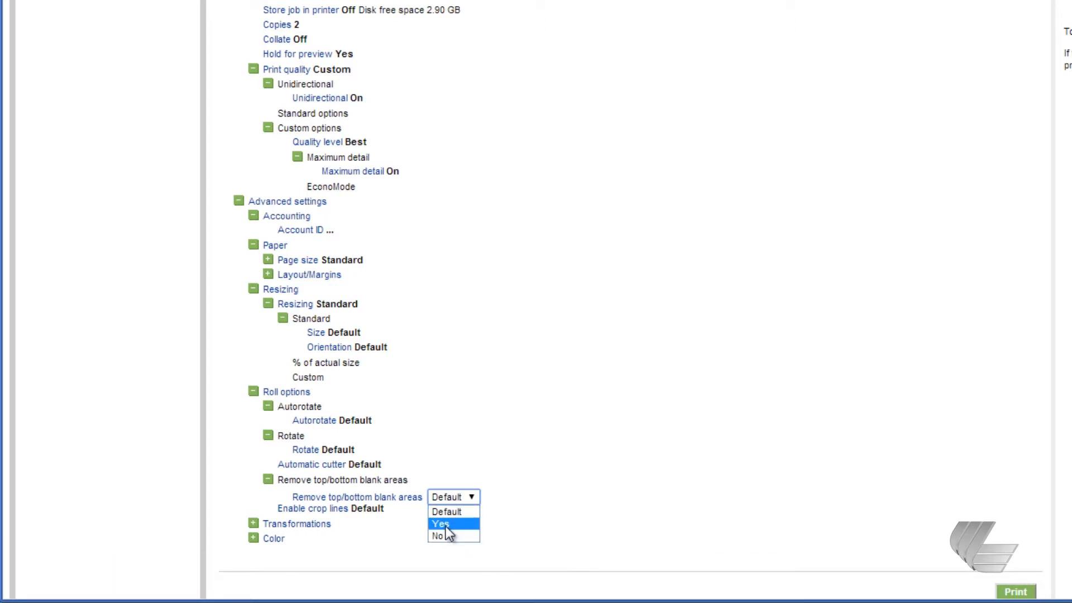
left_click(440, 524)
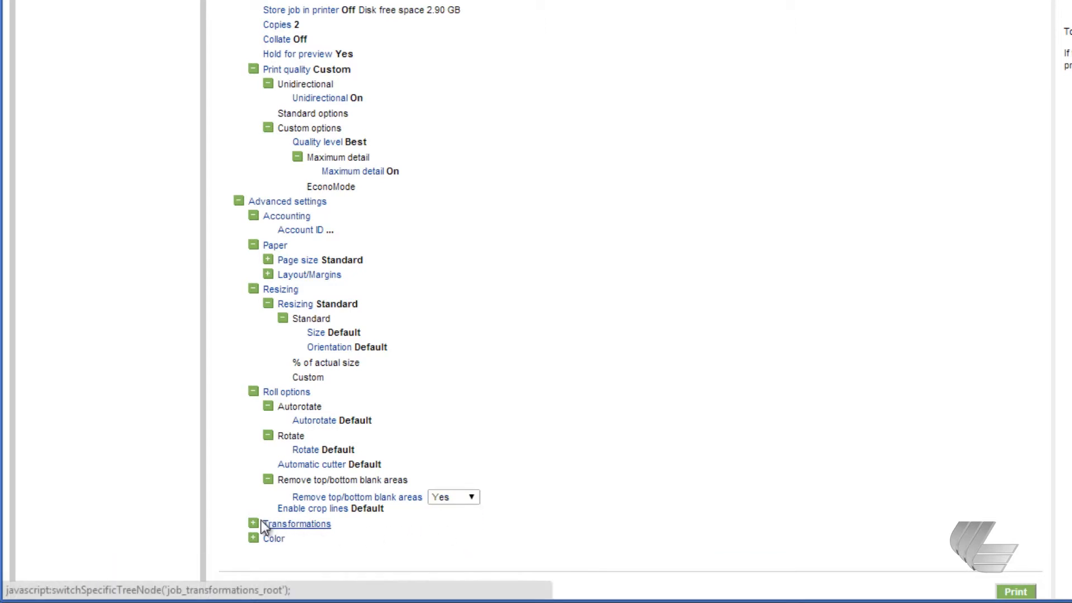
Expand Transformations and Color, keeping Mirror image and Color management at Default
left_click(253, 524)
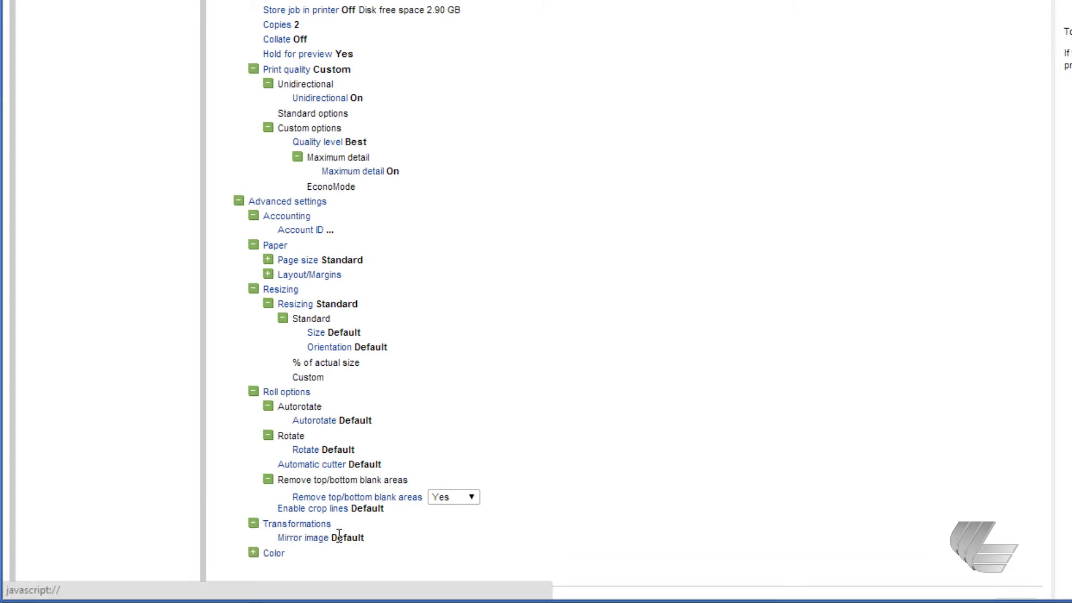
left_click(359, 540)
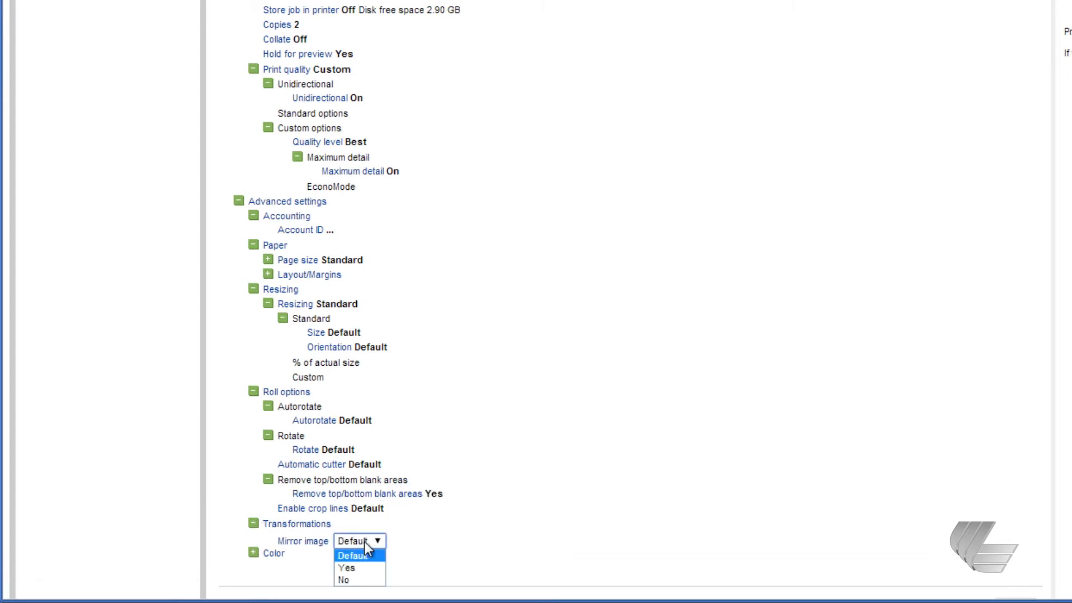
mouse_move(346, 567)
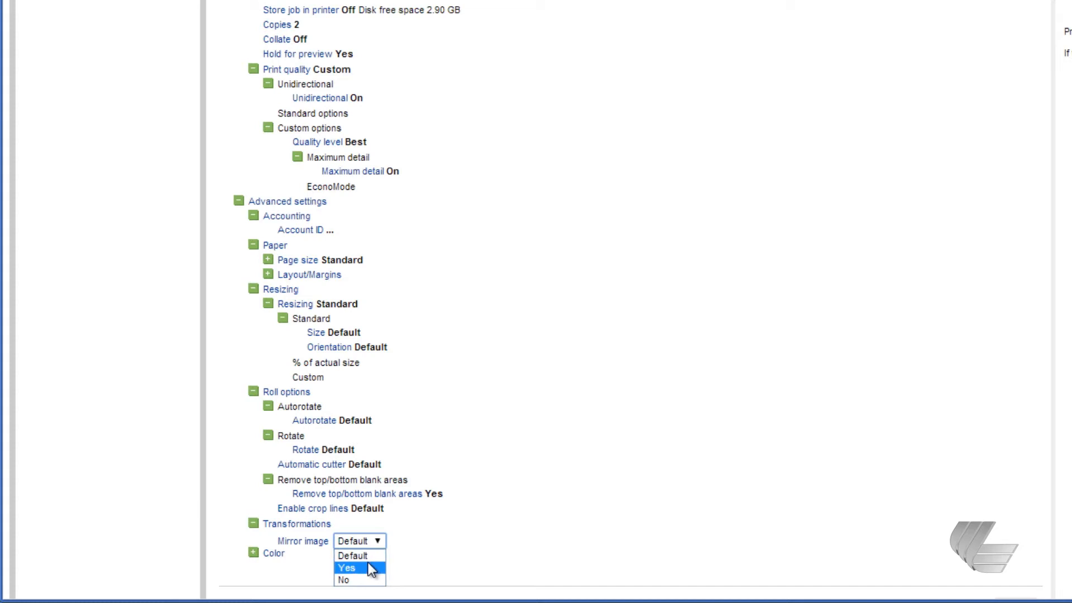
mouse_move(419, 550)
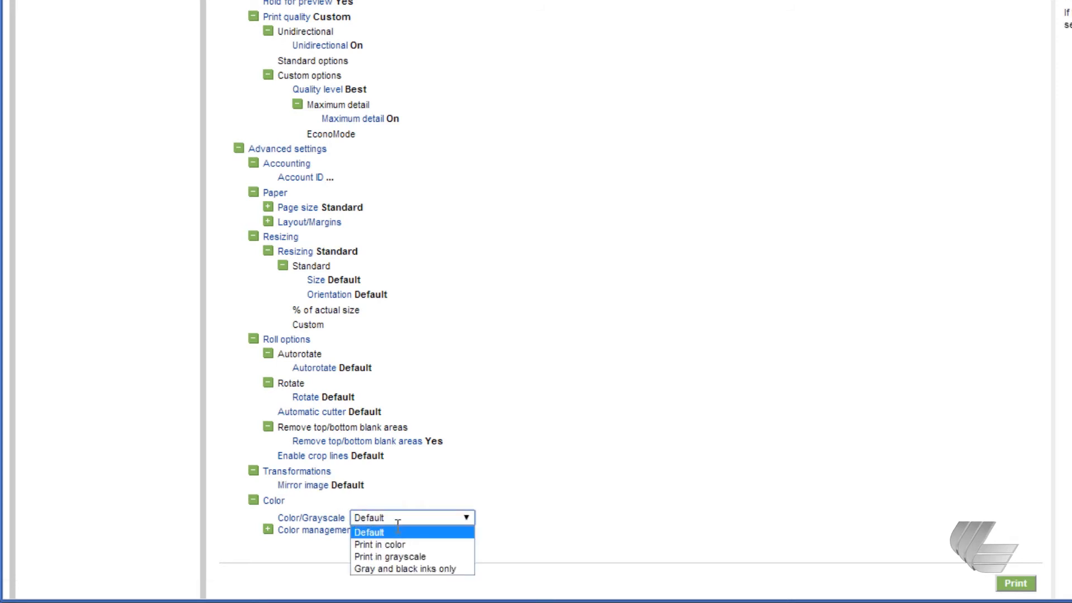
mouse_move(390, 556)
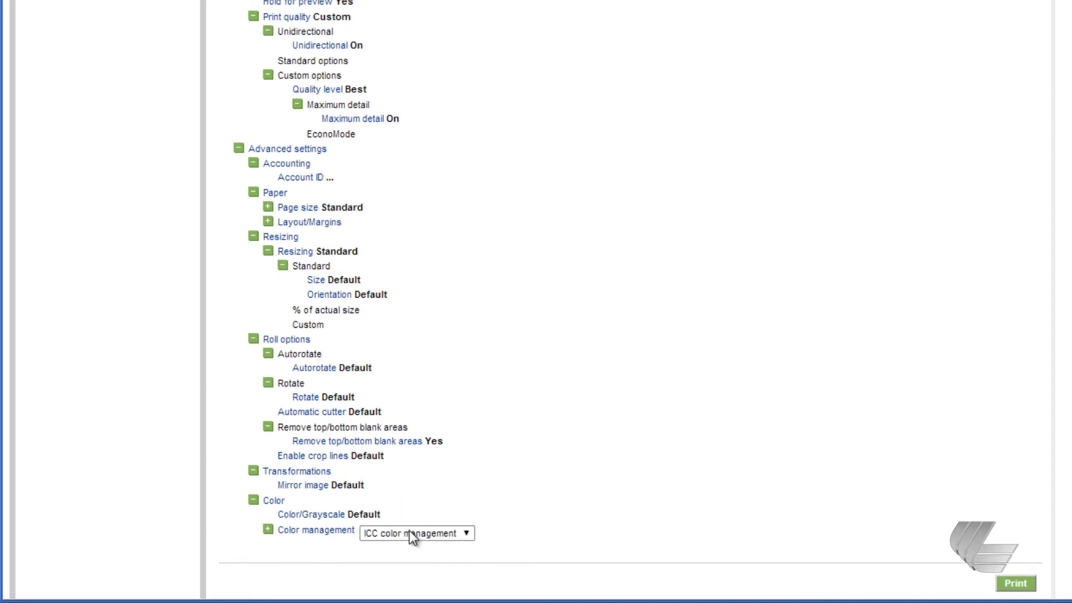
left_click(416, 533)
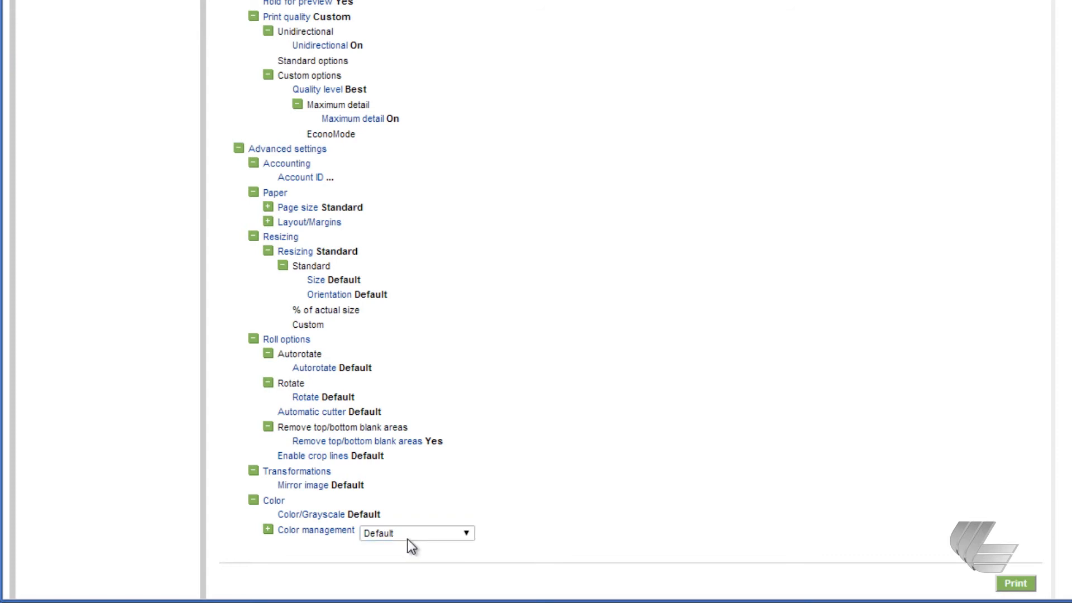
mouse_move(1015, 583)
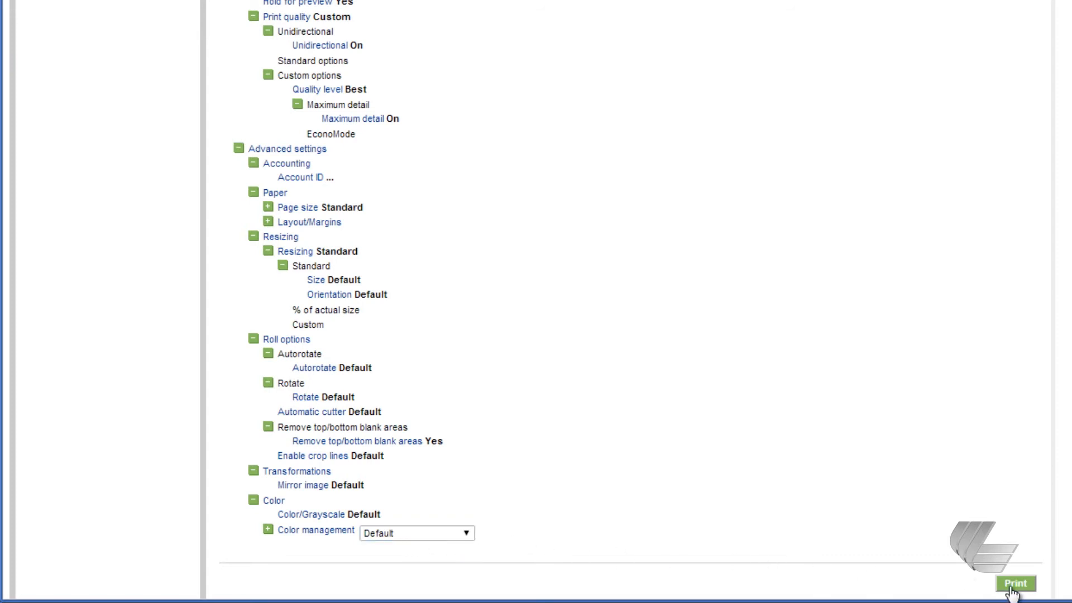